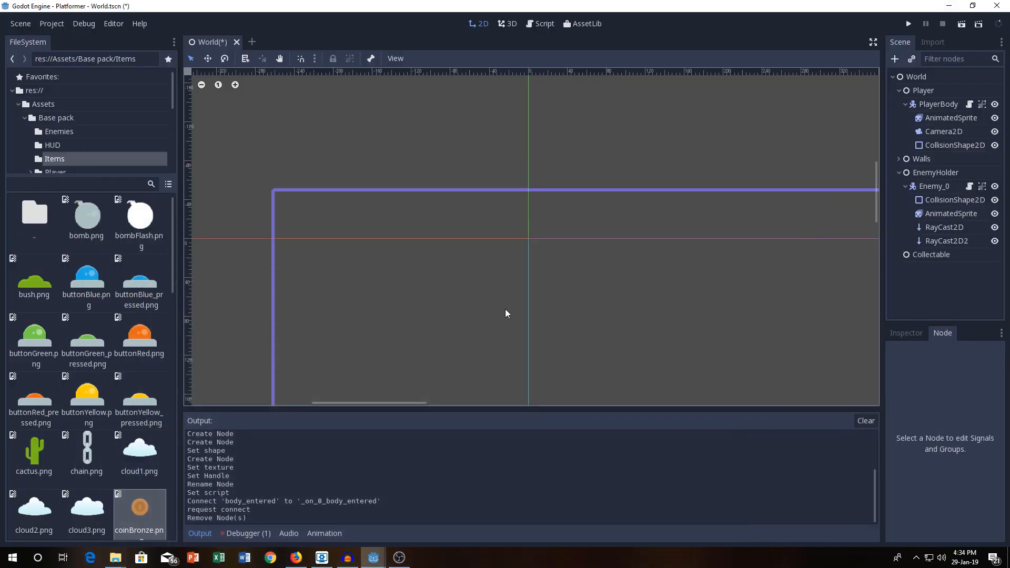
mouse_move(501, 307)
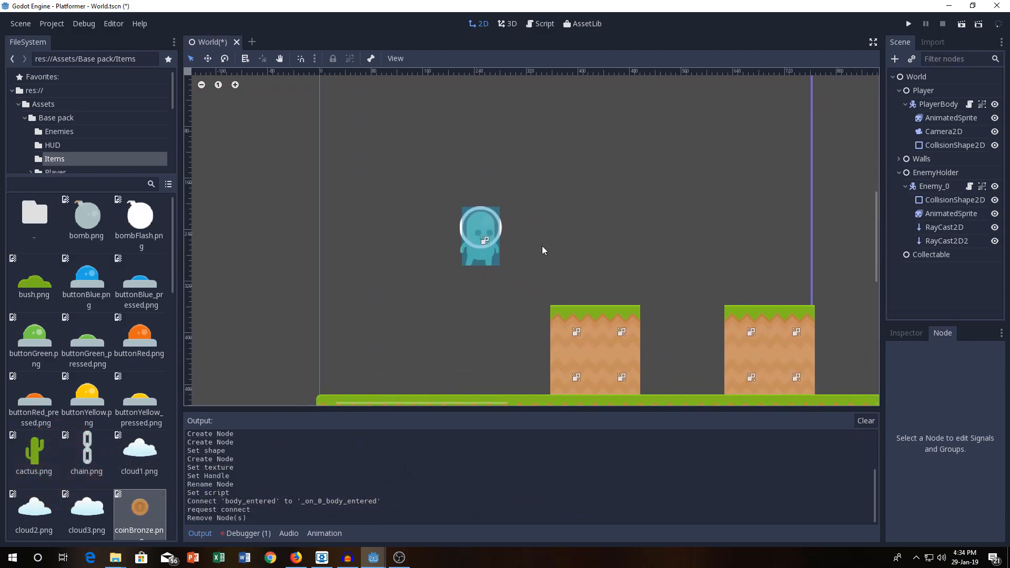
mouse_move(684, 251)
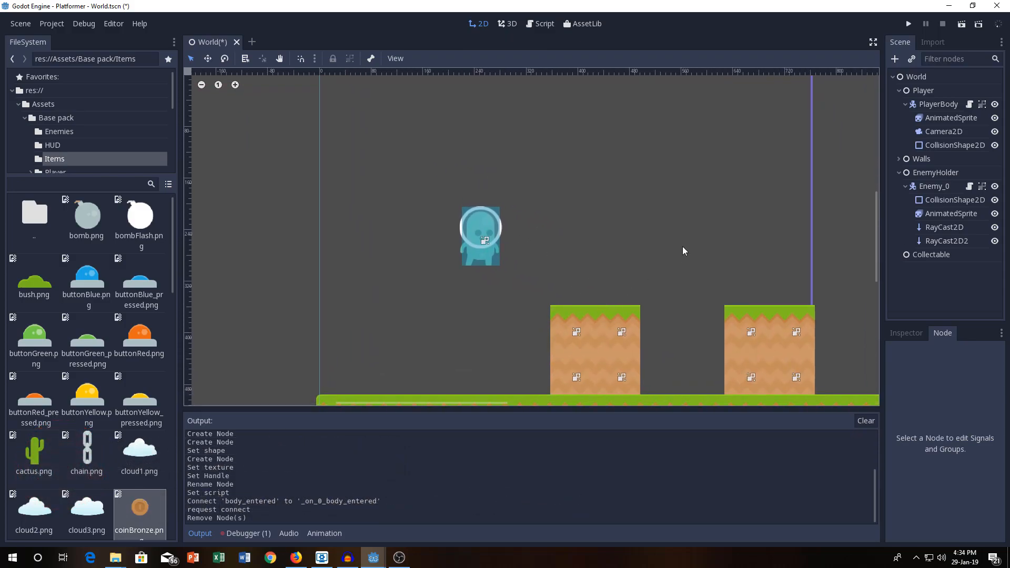
mouse_move(802, 282)
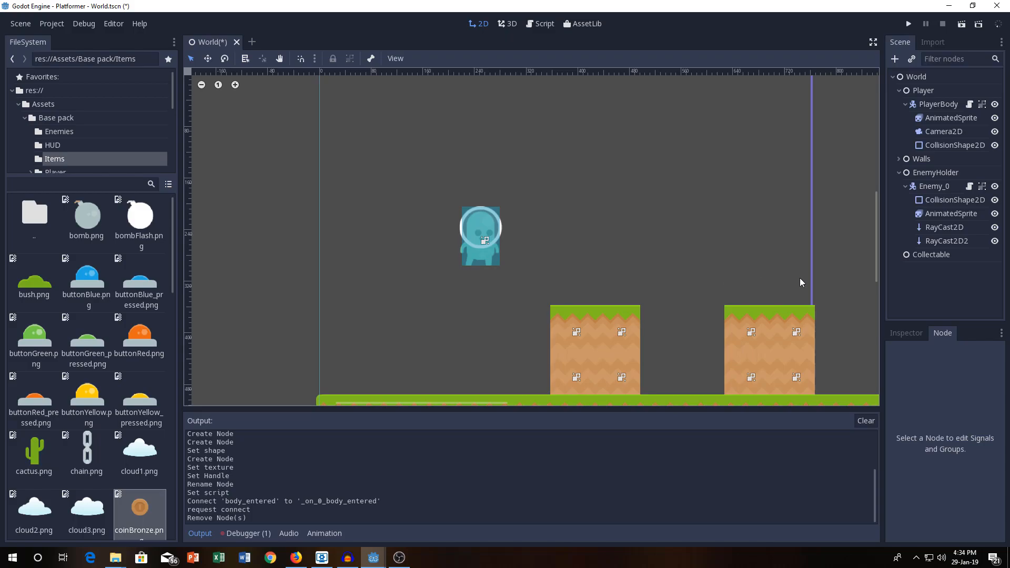
Step: Create an Area2D child under the Collectable node via the Add Child Node search
click(930, 253)
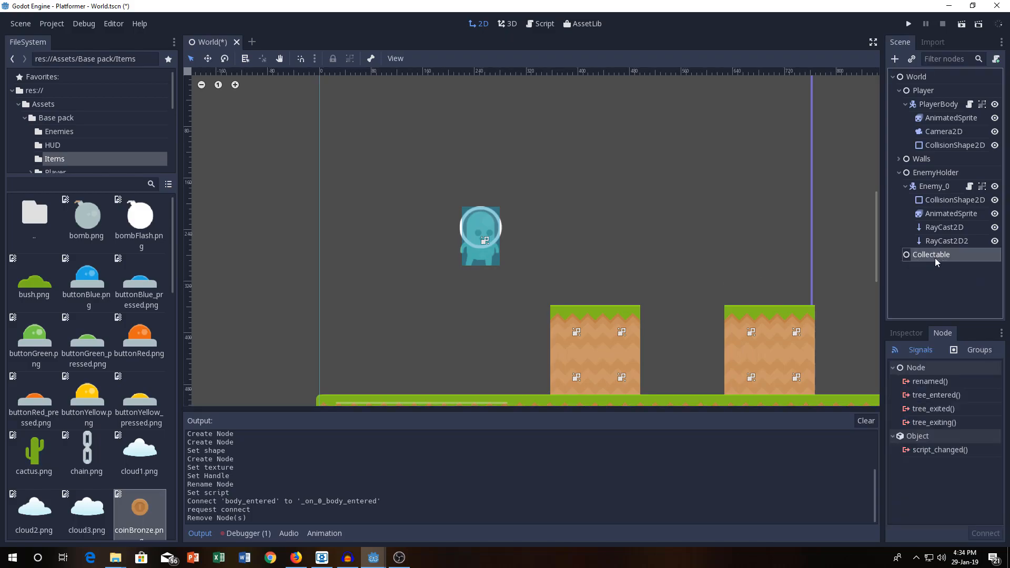
mouse_move(937, 270)
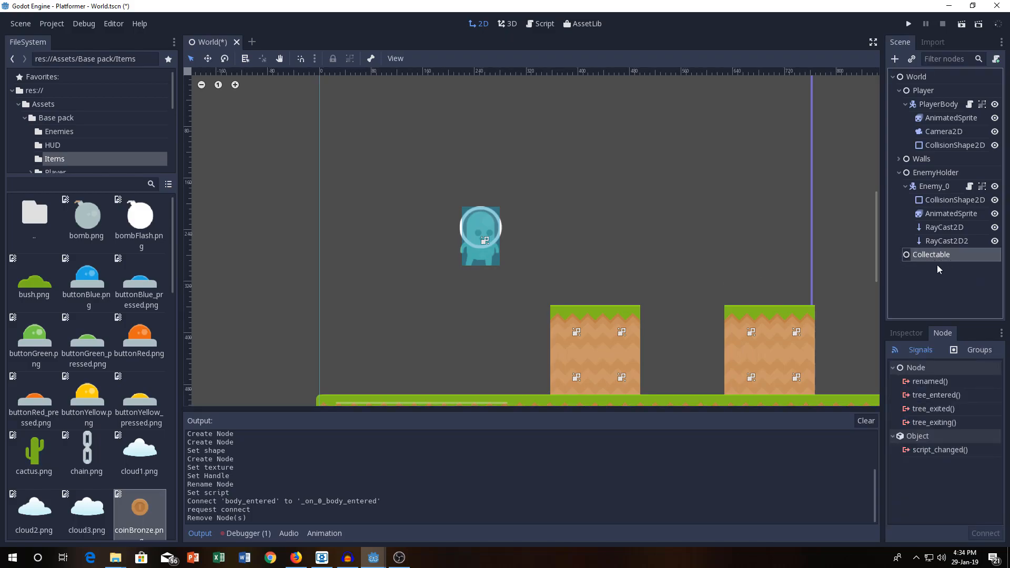
click(895, 58)
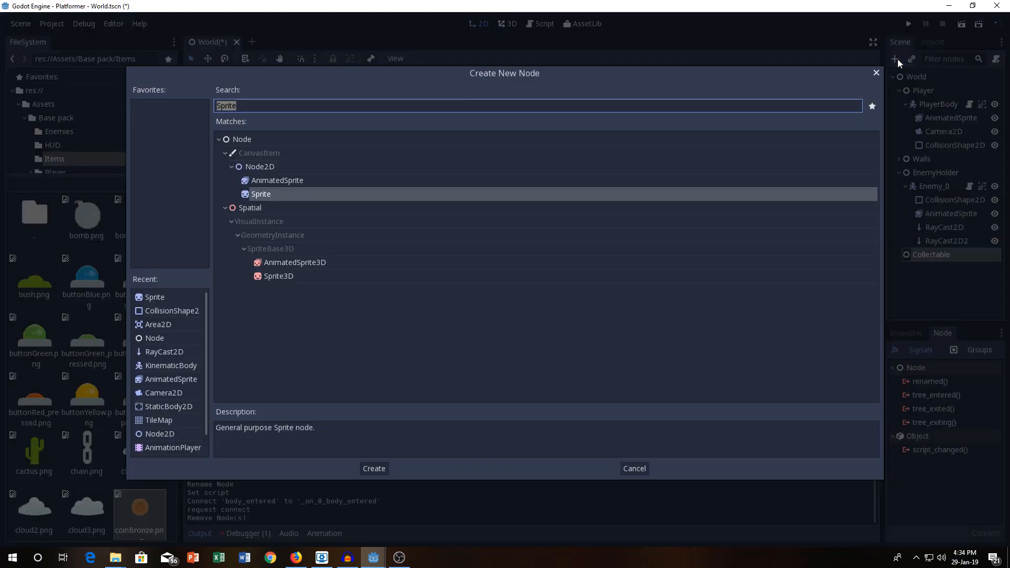
text(Area)
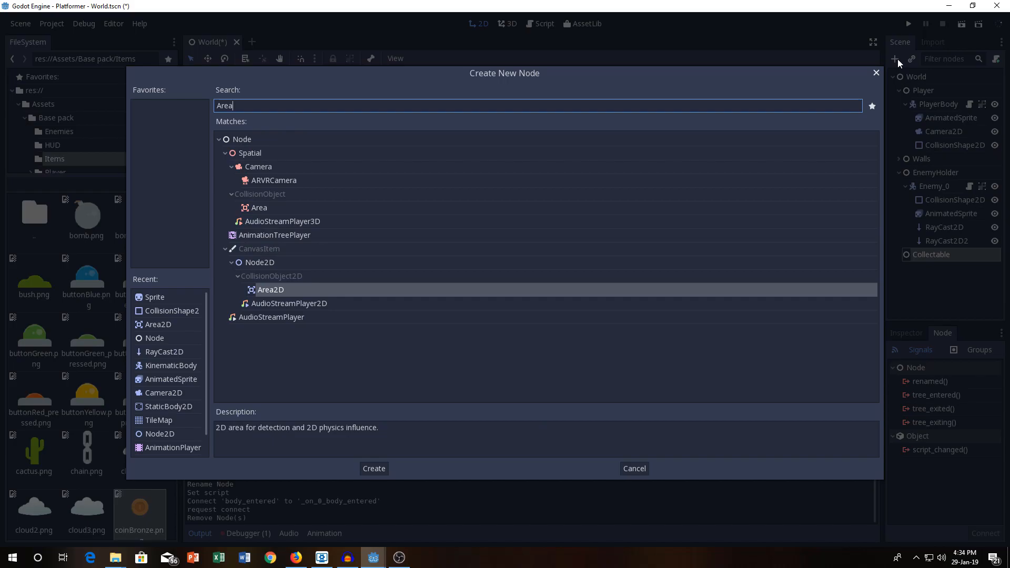
click(373, 468)
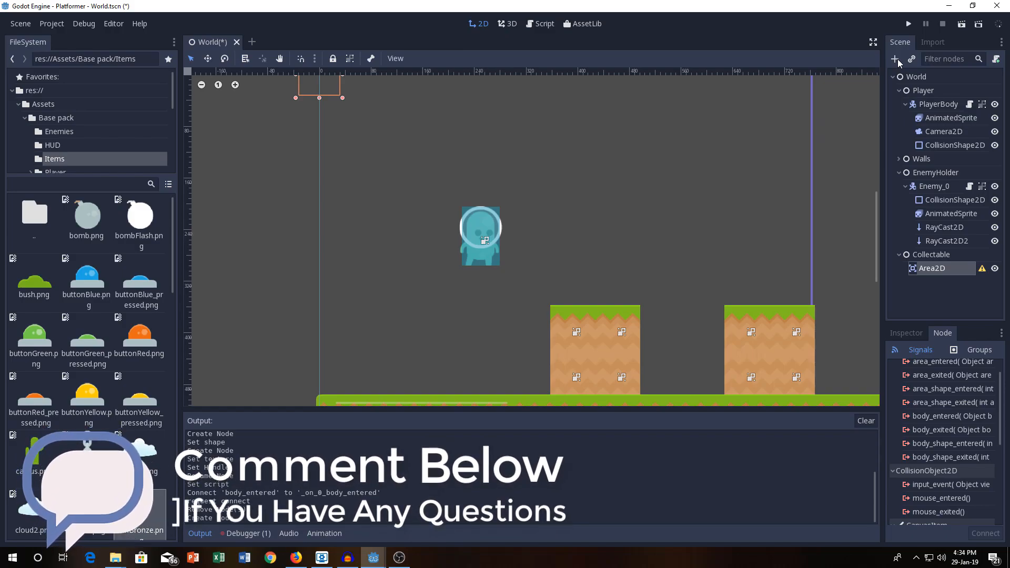
Step: Add a CollisionShape2D under Area2D and assign it a new CircleShape2D
click(895, 59)
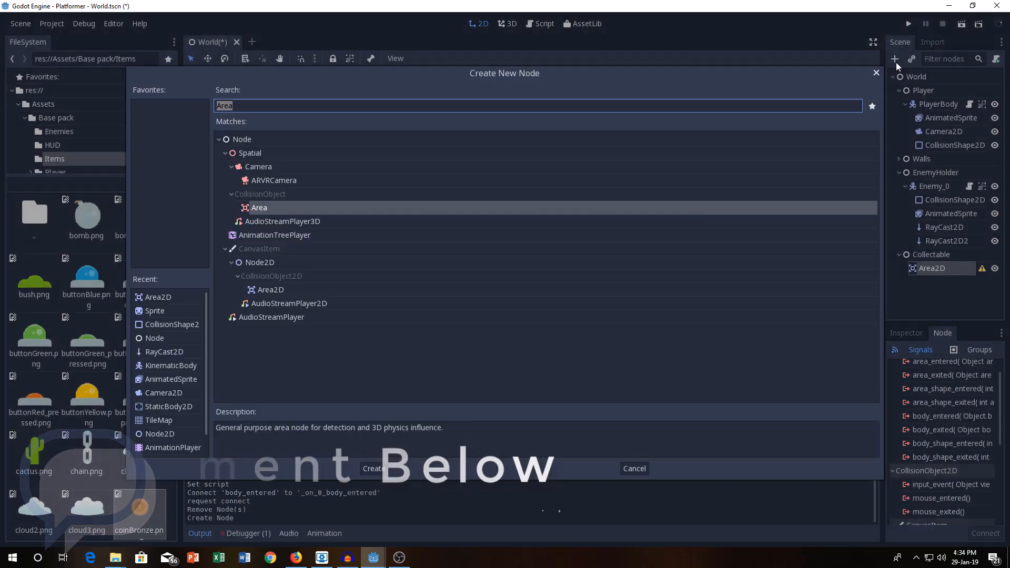
text(Collio)
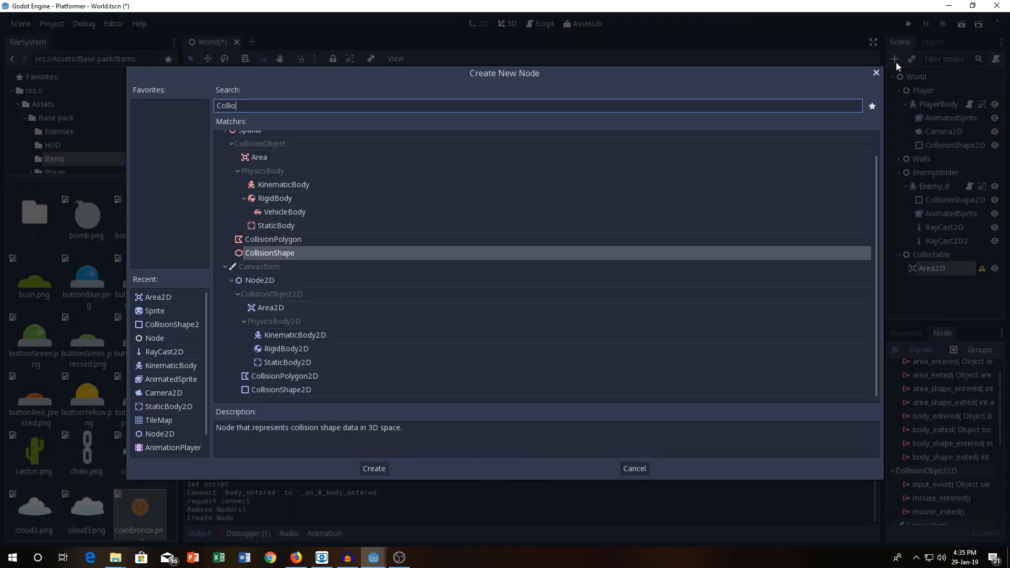
click(281, 389)
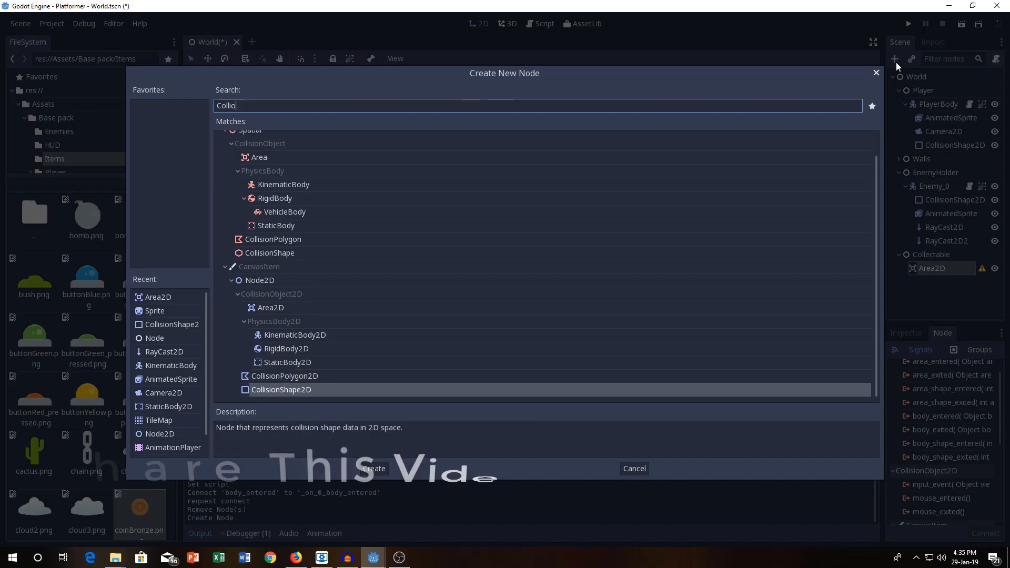
click(373, 468)
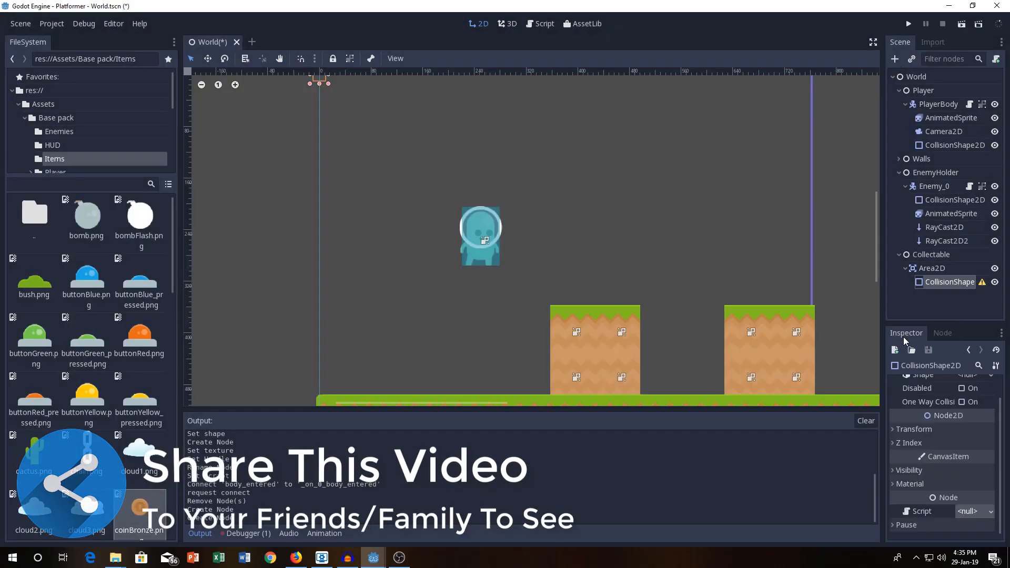
click(974, 396)
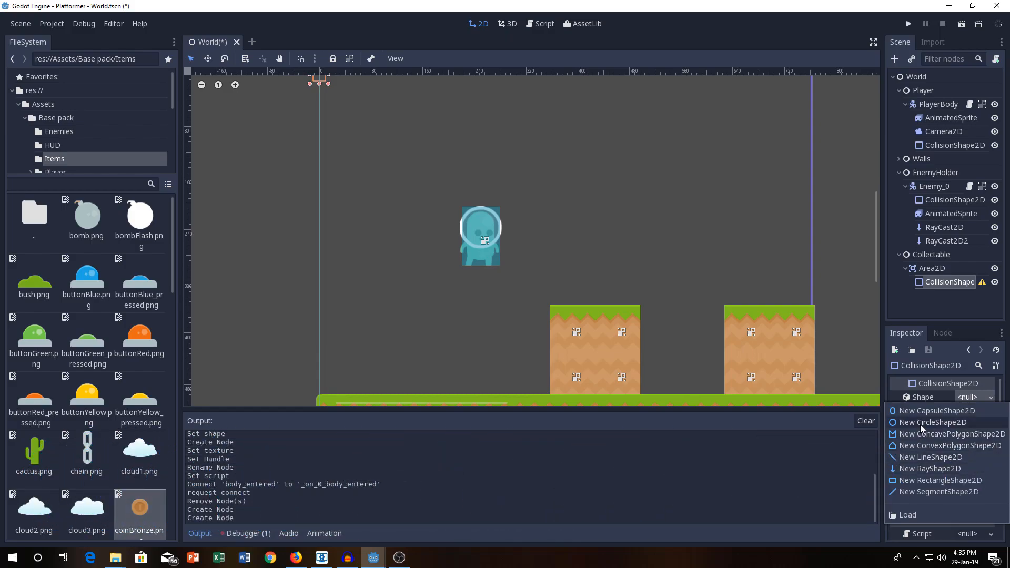
click(931, 422)
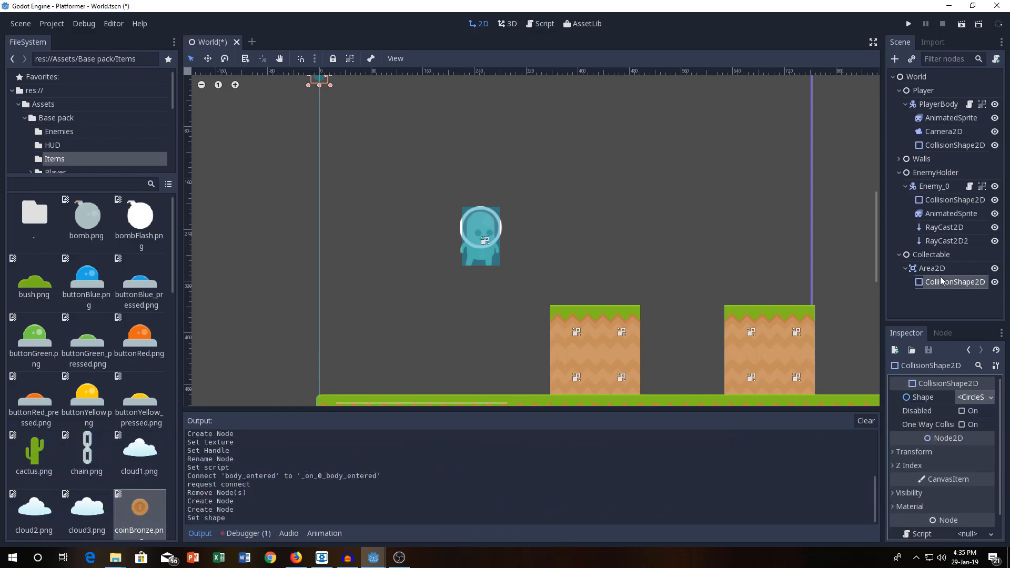
Step: Add a Sprite under Area2D and give it the coinGold.png texture from Base pack/Items
click(894, 59)
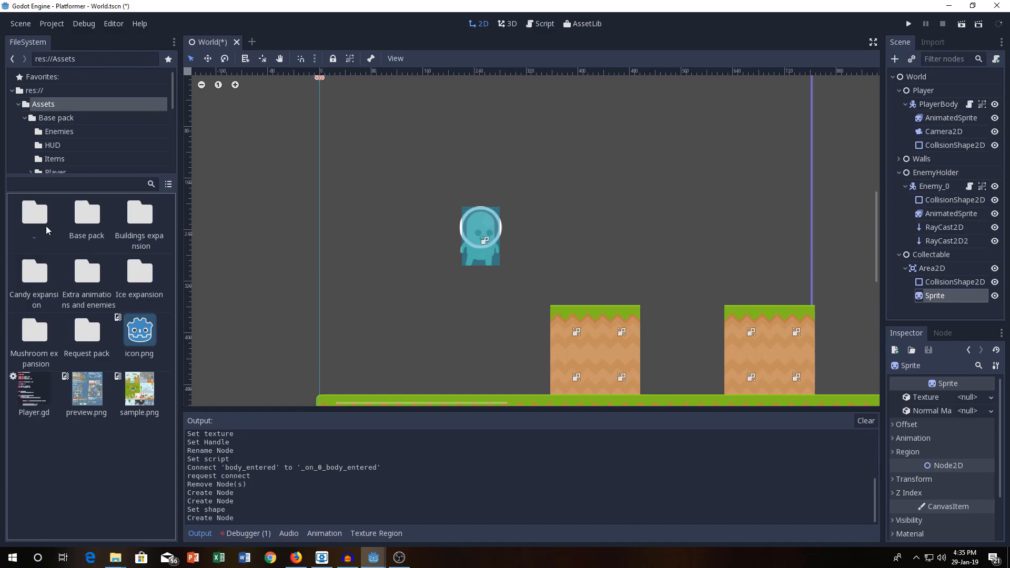
double_click(86, 216)
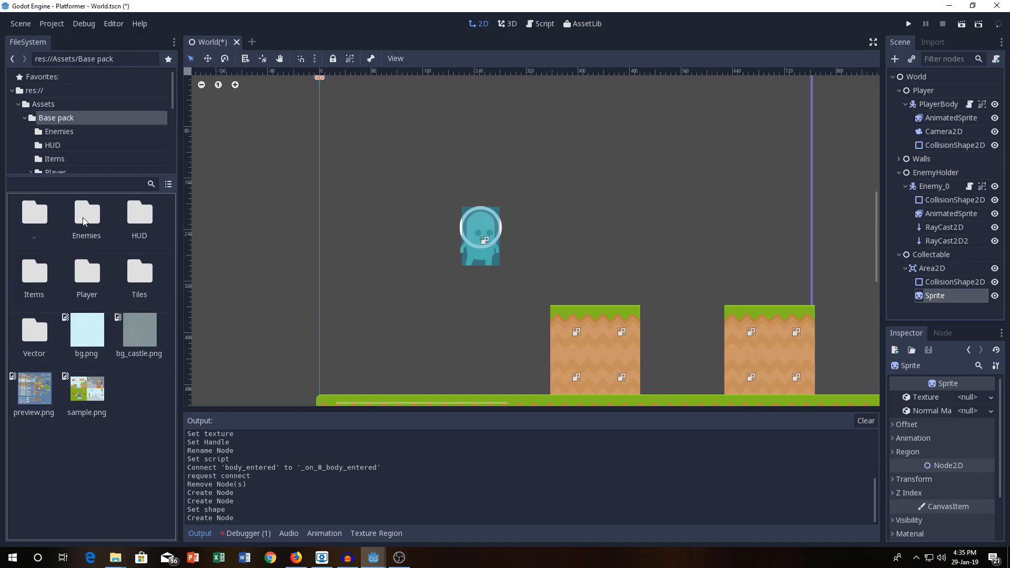
double_click(54, 158)
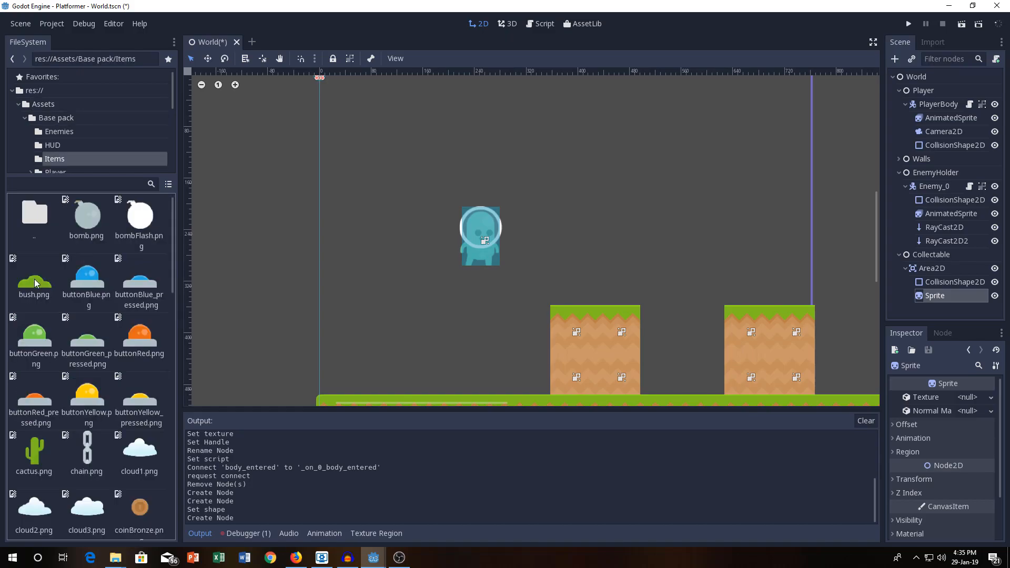
scroll(down, 3)
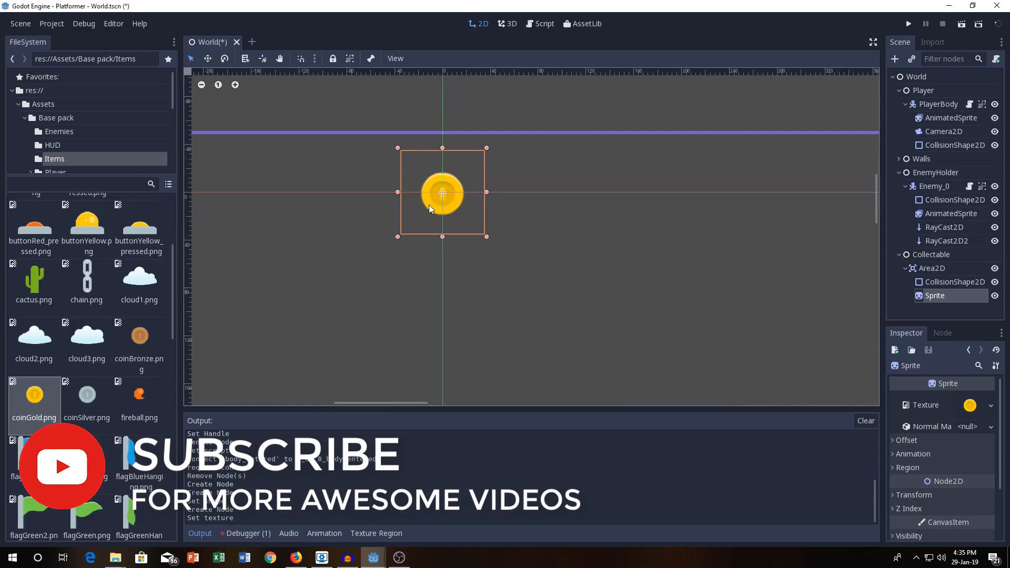
click(933, 268)
text(Coin_0)
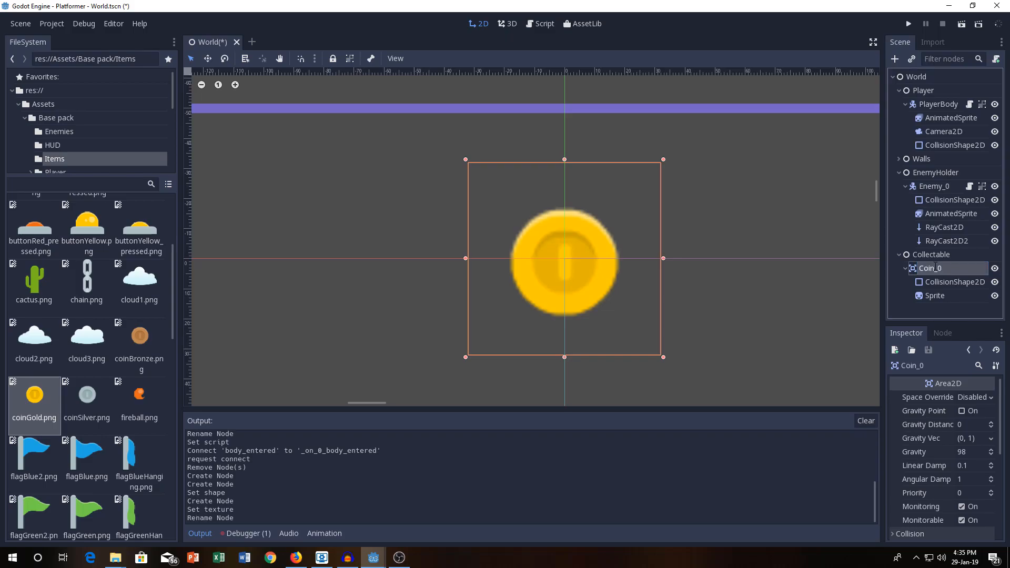
Step: Rename the area node Coin_0 and attach a new Collect.gd script, shown in the script editor
double_click(930, 268)
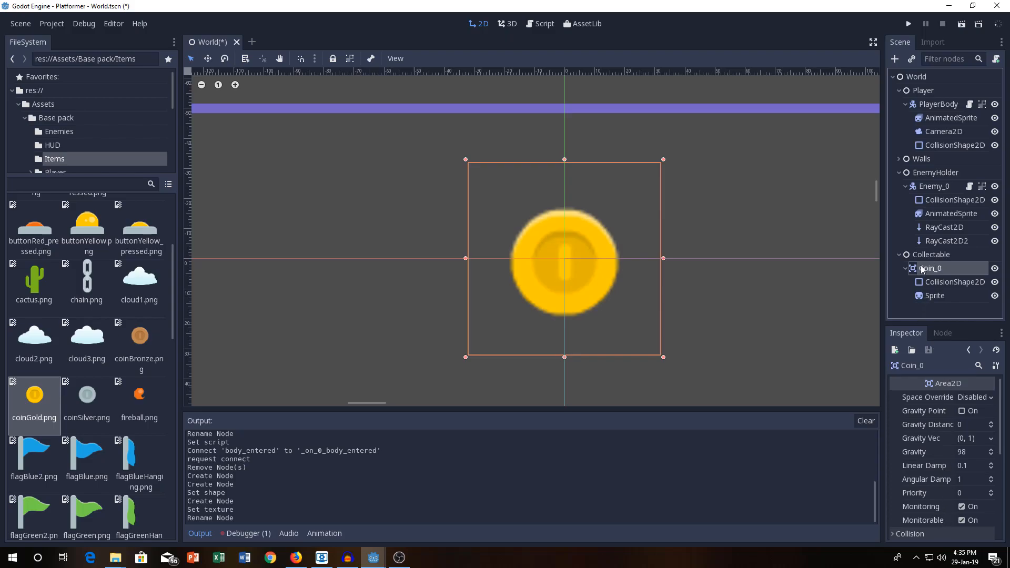
scroll(down, 3)
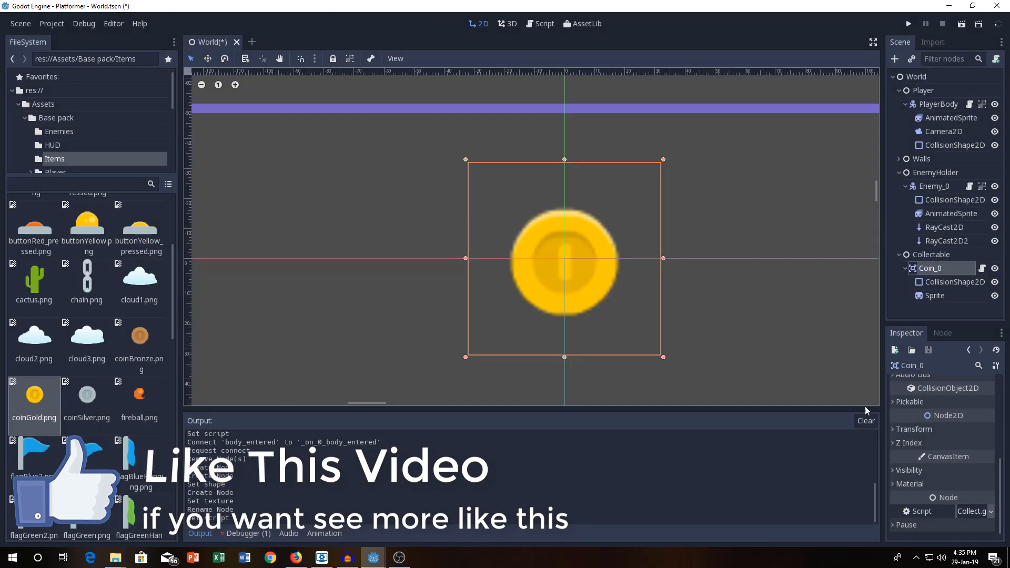
click(543, 23)
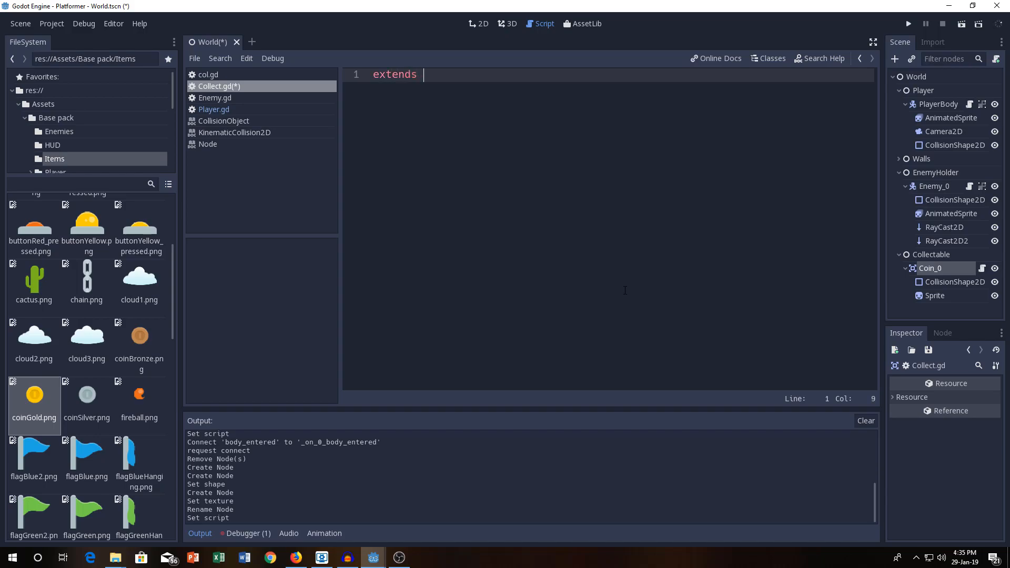
Step: Write 'extends Area2D' in Collect.gd and save the World scene with Ctrl+S
text(Area2D)
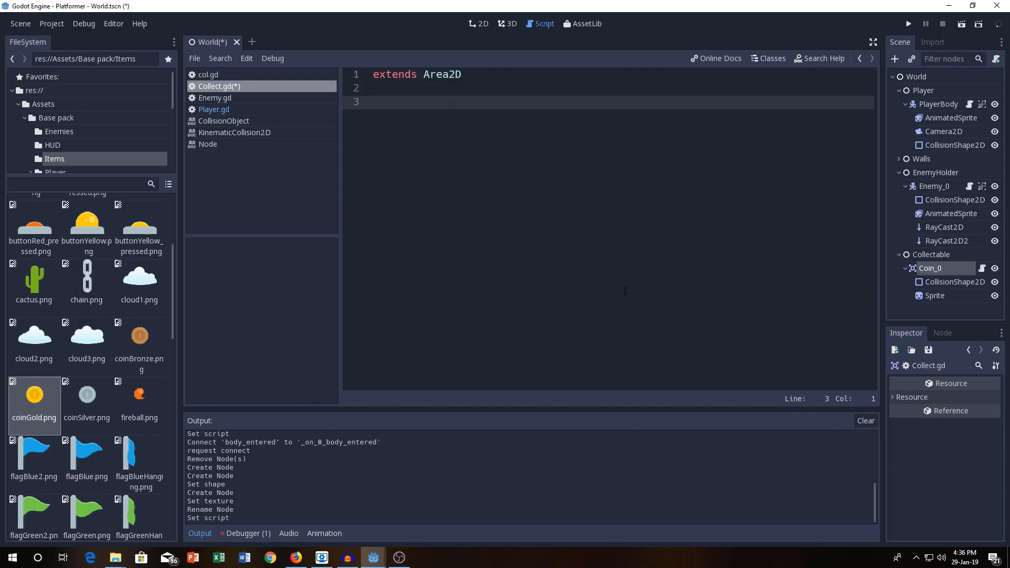
key(ctrl+s)
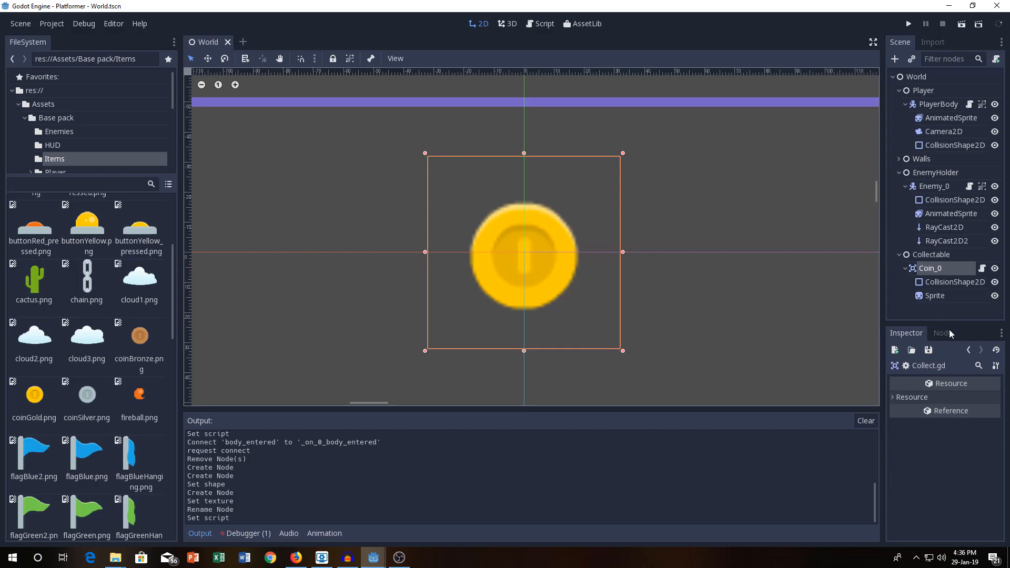
Step: Select Coin_0's body_entered signal in the Node dock's Signals list
click(941, 333)
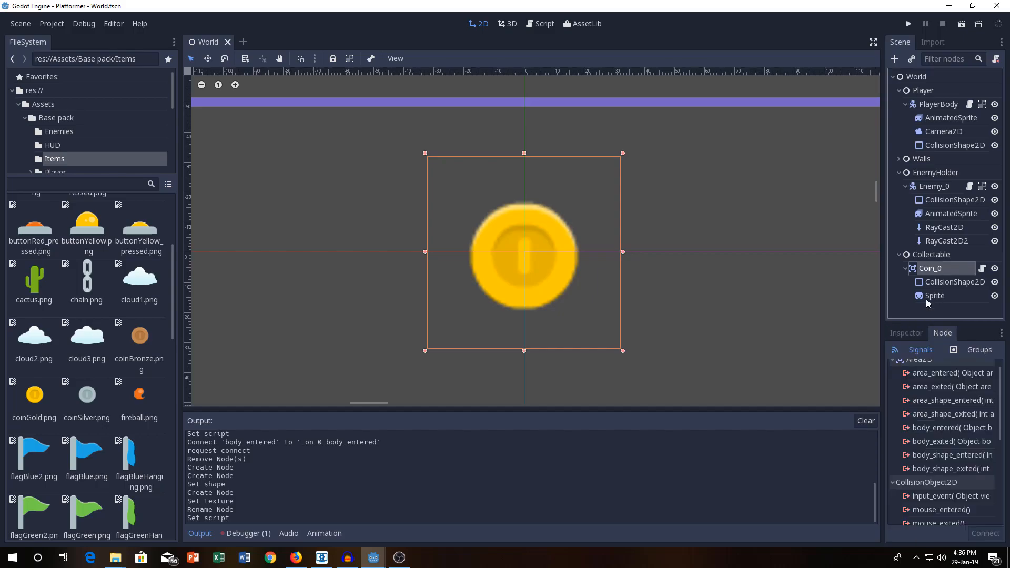
click(950, 427)
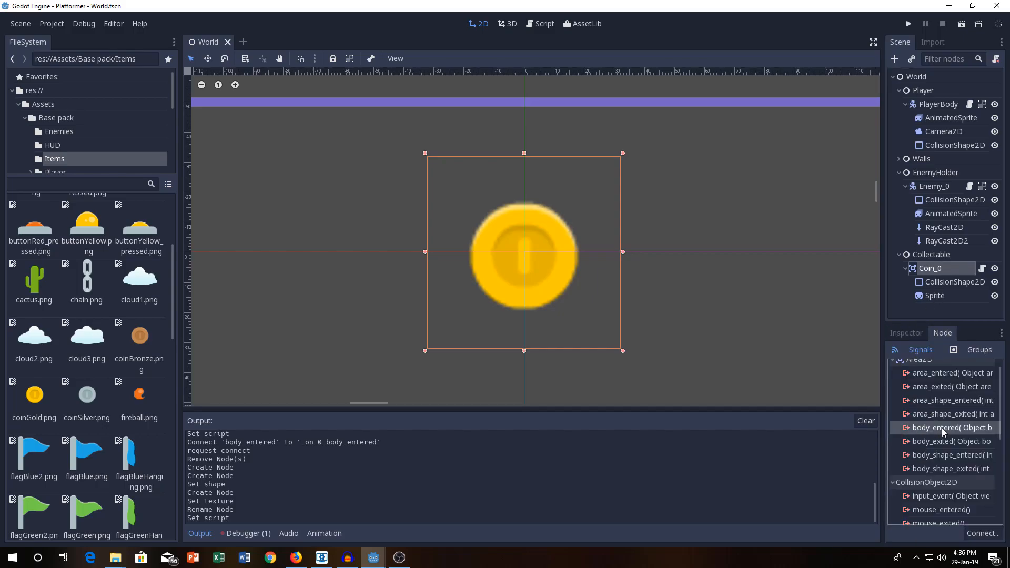
mouse_move(953, 427)
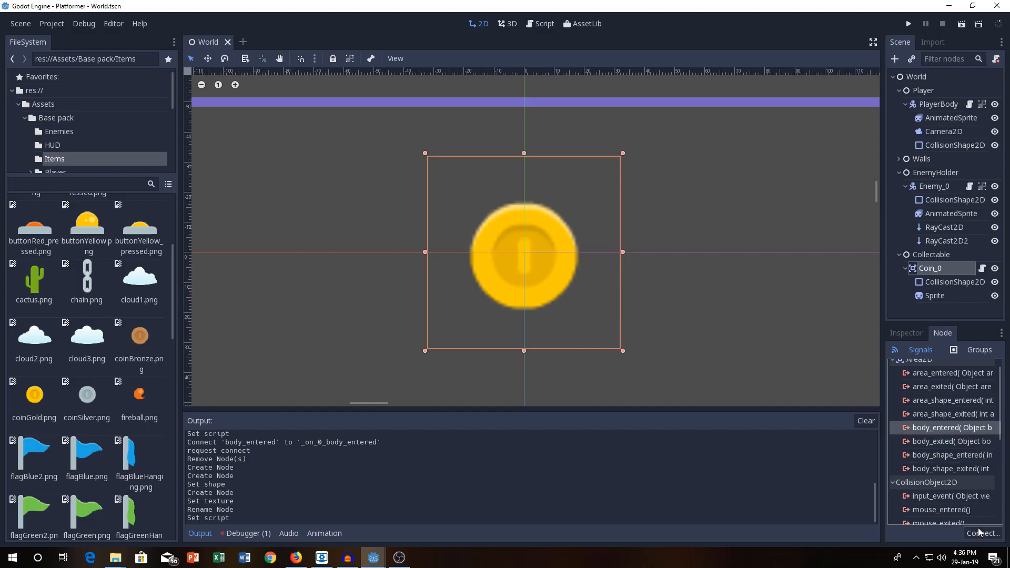
Step: Connect body_entered to Coin_0 itself, generating the _on_Coin_0_body_entered(body) stub
click(982, 533)
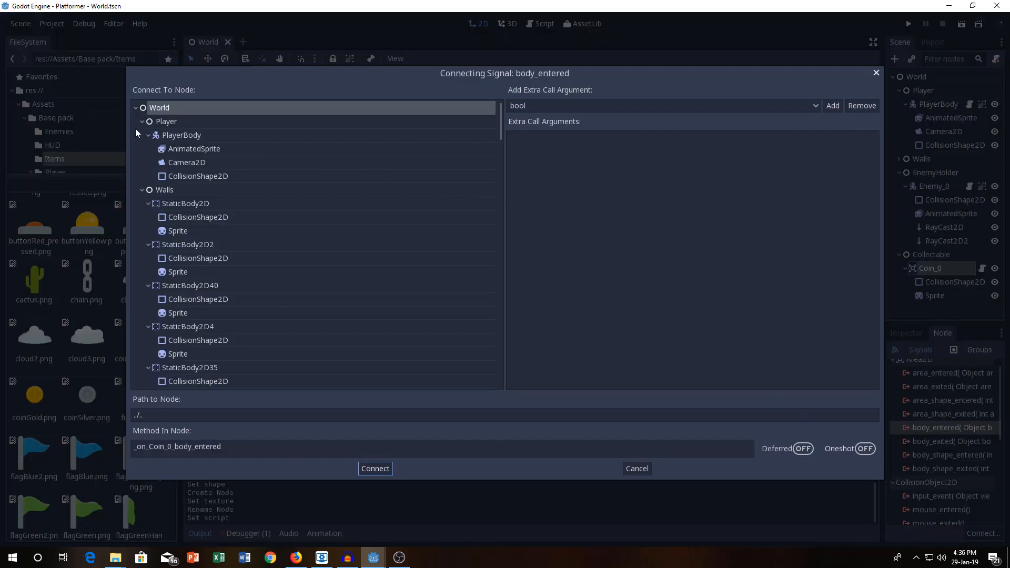
click(149, 135)
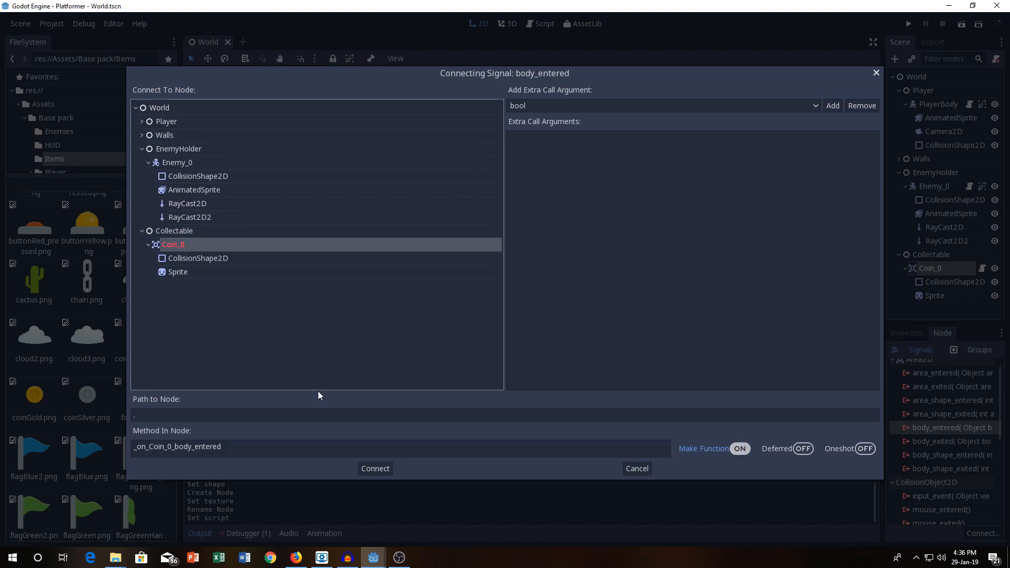
click(375, 468)
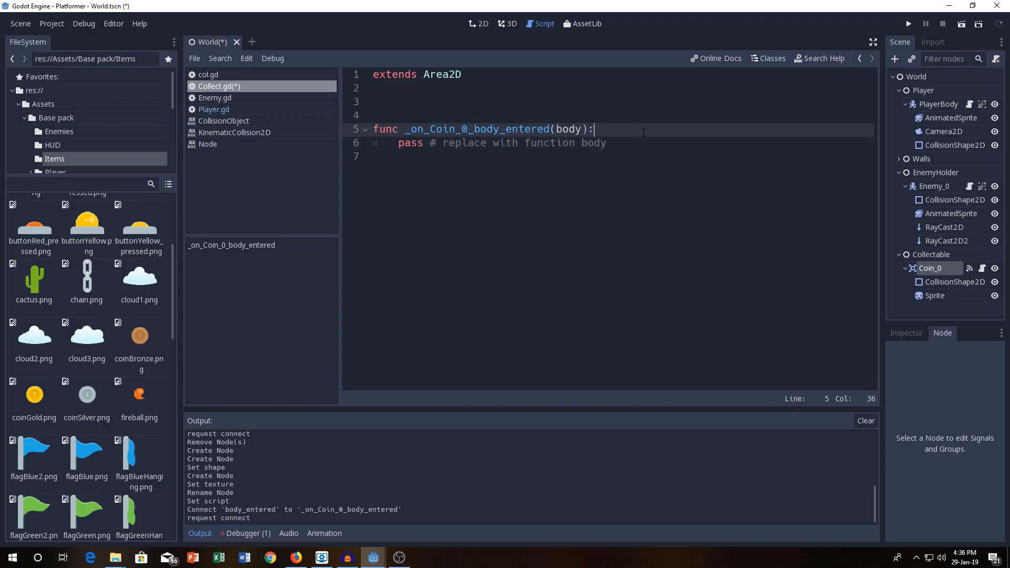
Step: Make the handler call queue_free() and return to the 2D level view
text(queue_free()
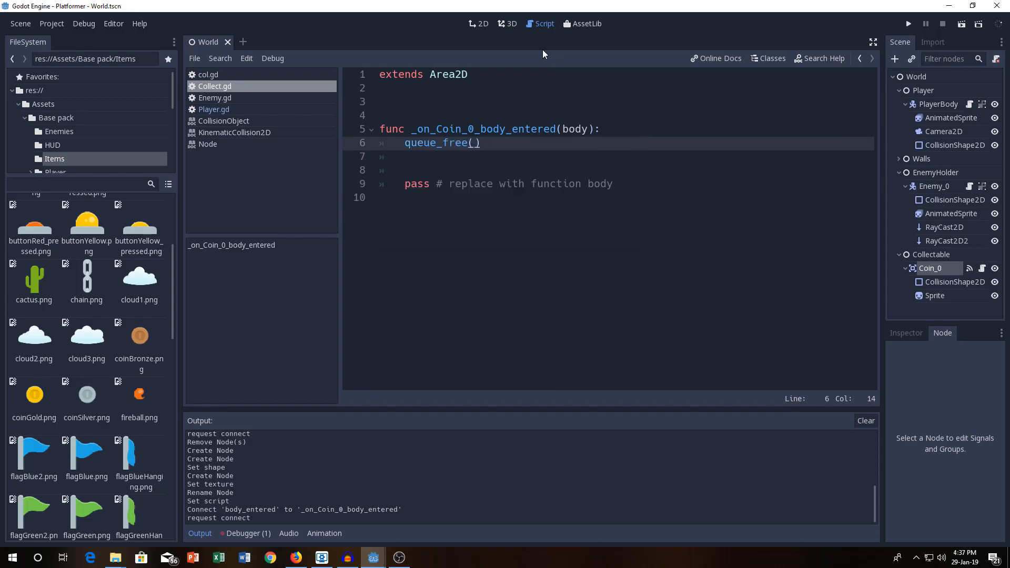
click(478, 24)
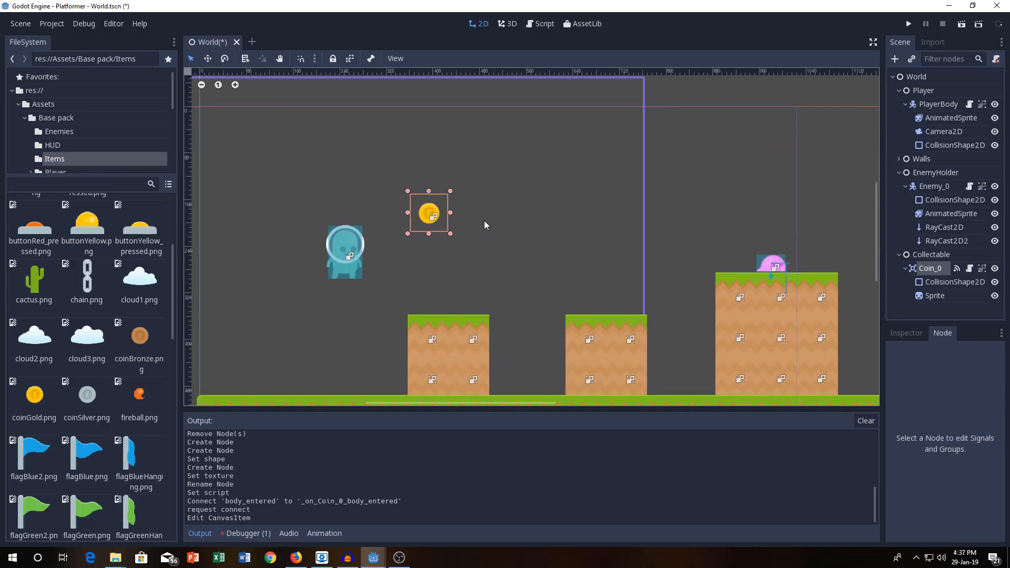
Step: Drag the coin onto the first grass platform, then play and stop a test run
drag(430, 212, 447, 300)
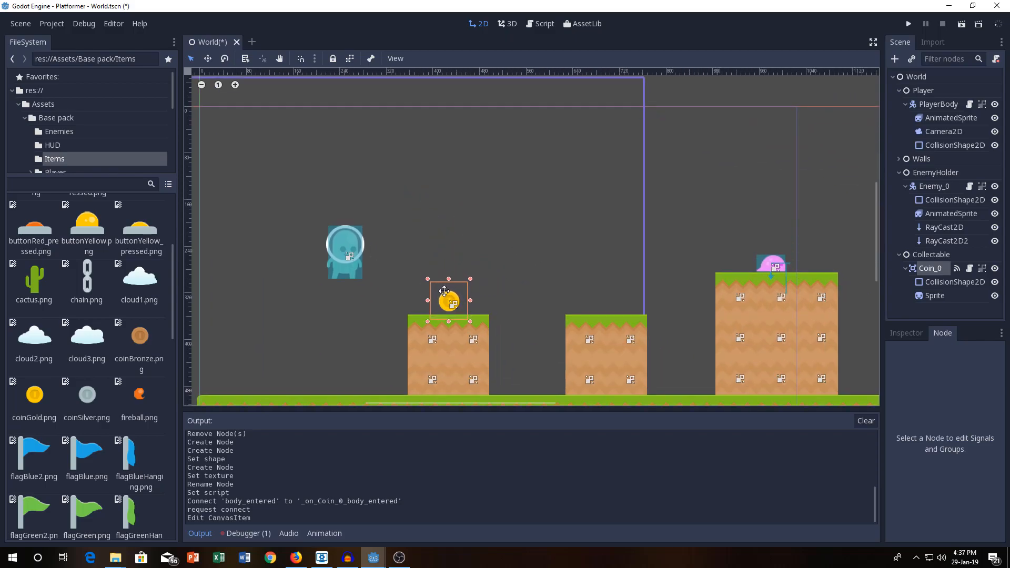
click(908, 24)
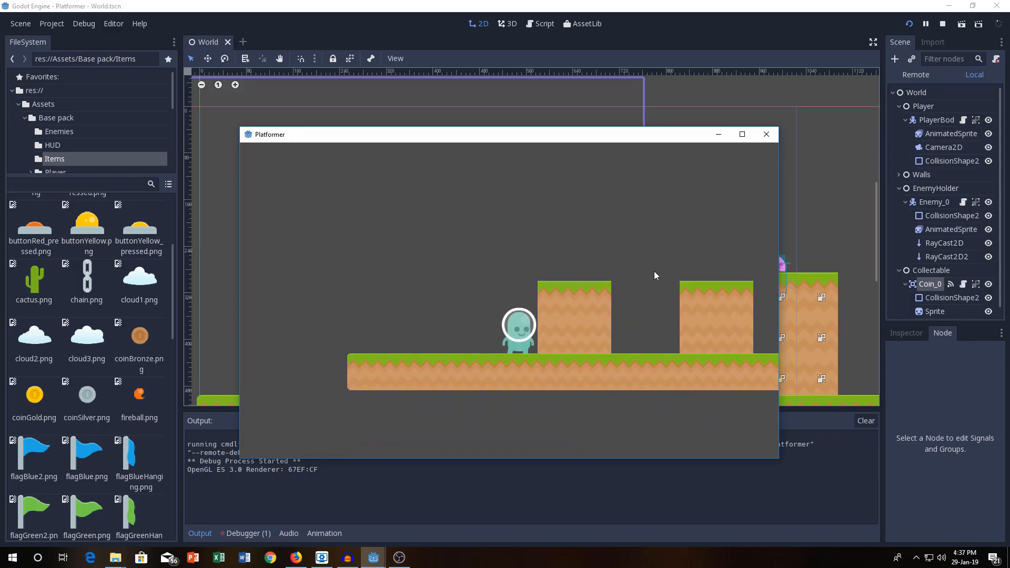
click(926, 25)
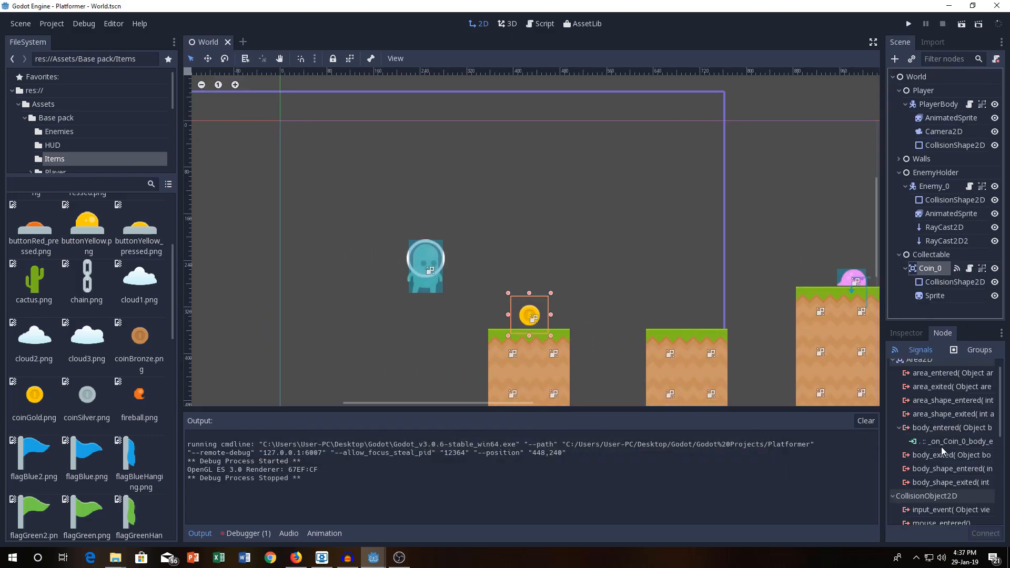
Step: Connect Coin_0's body_entered to PlayerBody, adding _on_Coin_0_body_entered to Player.gd
double_click(951, 427)
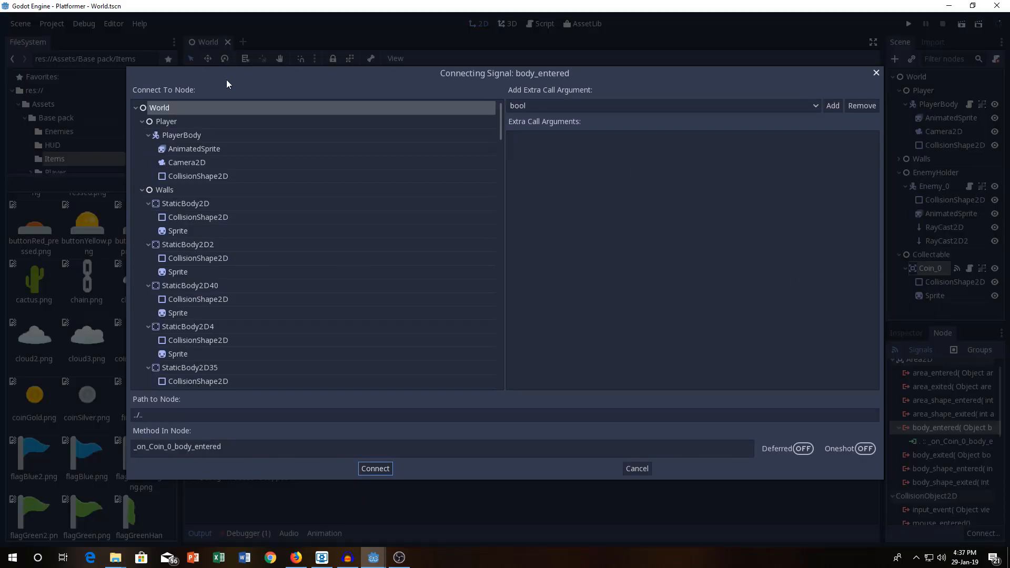
click(182, 136)
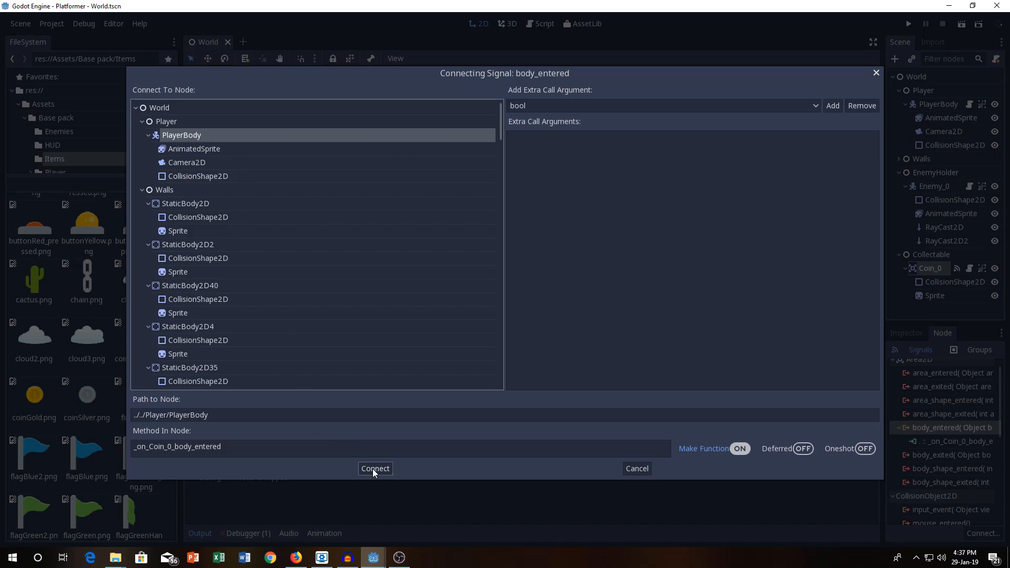
click(375, 469)
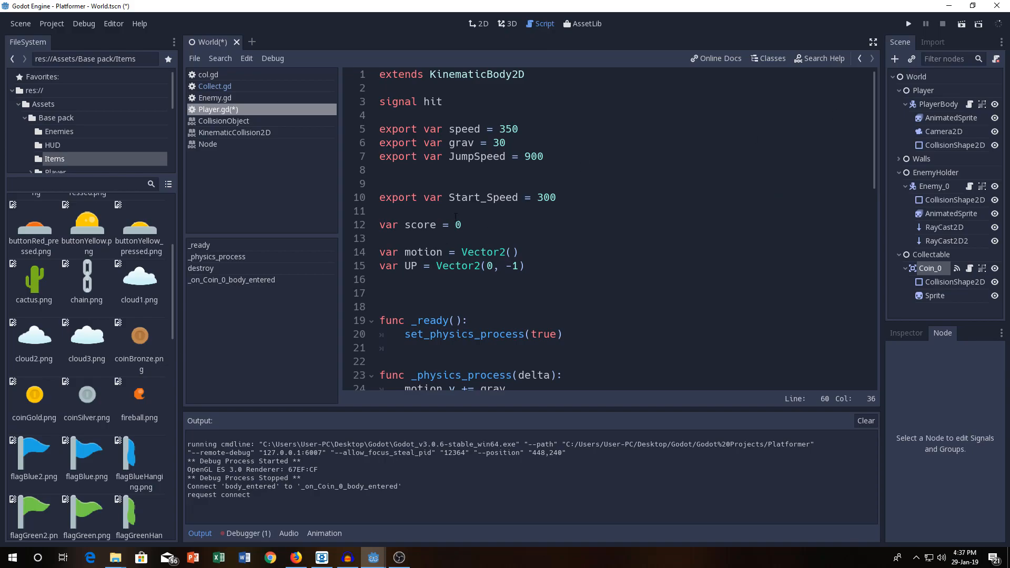
Step: Write score += 1 and print(score) in _on_Coin_0_body_entered, drop pass, and save Player.gd
click(383, 225)
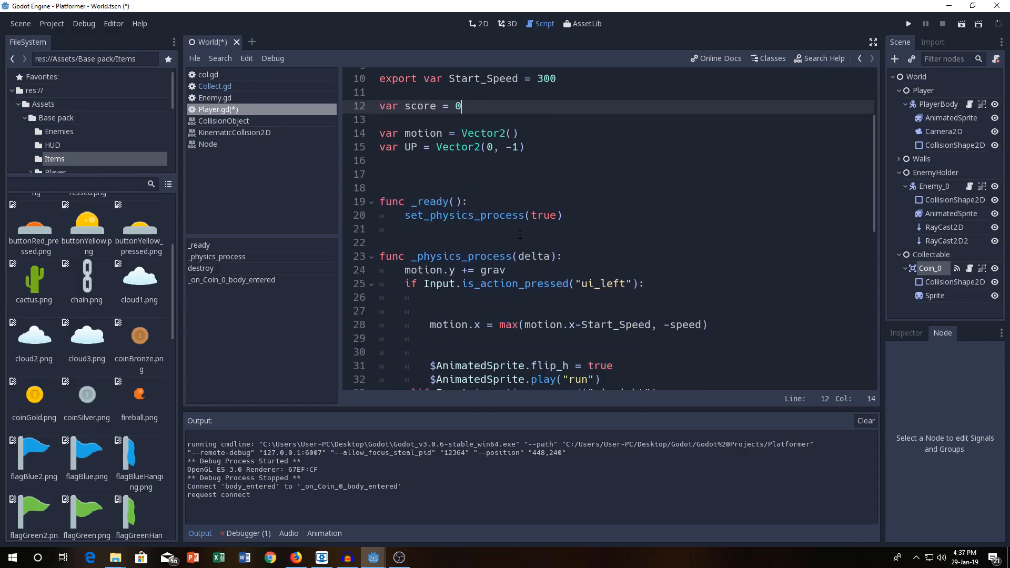
scroll(down, 3)
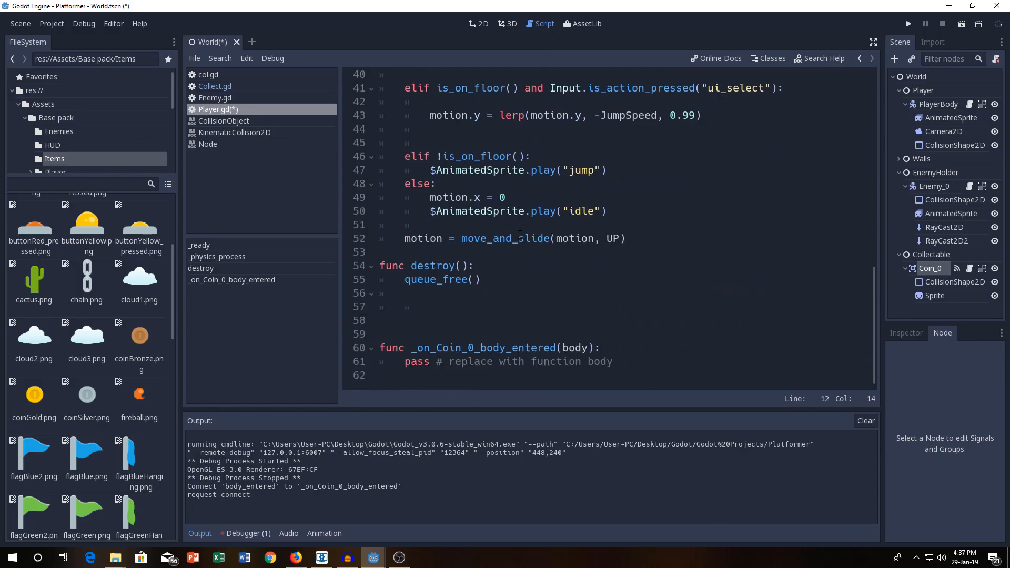
text(s)
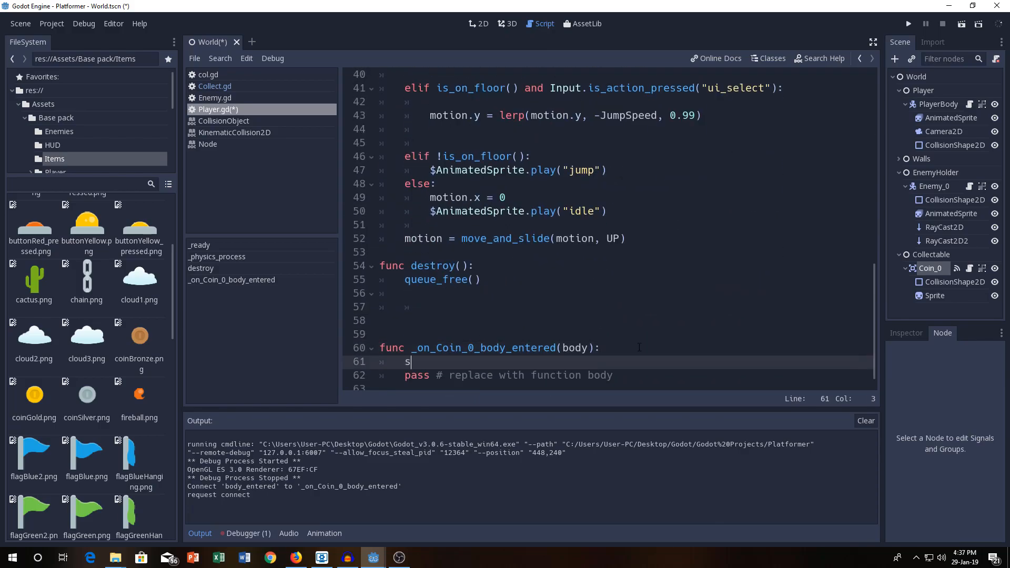
text(cir)
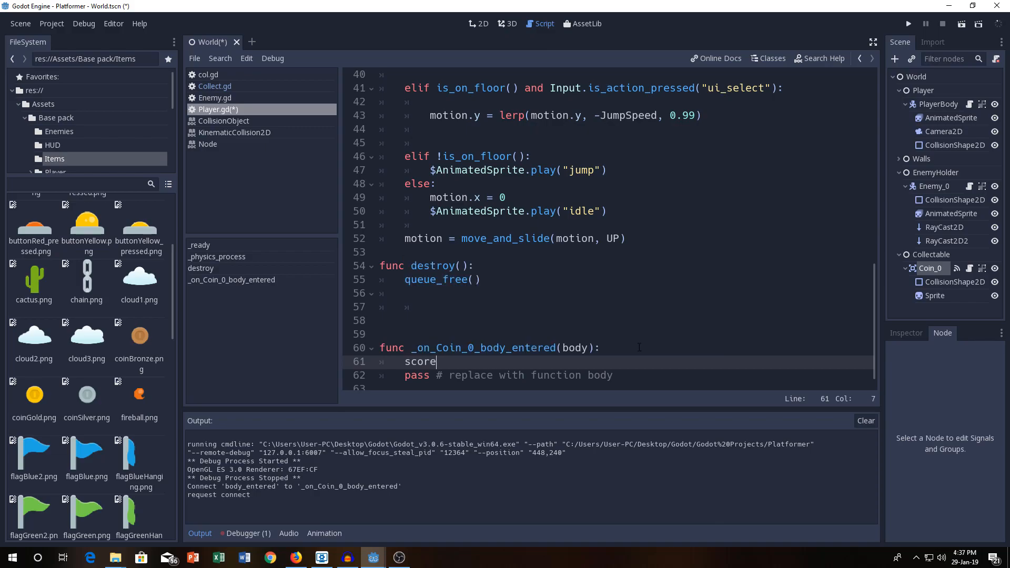
text(+= 1)
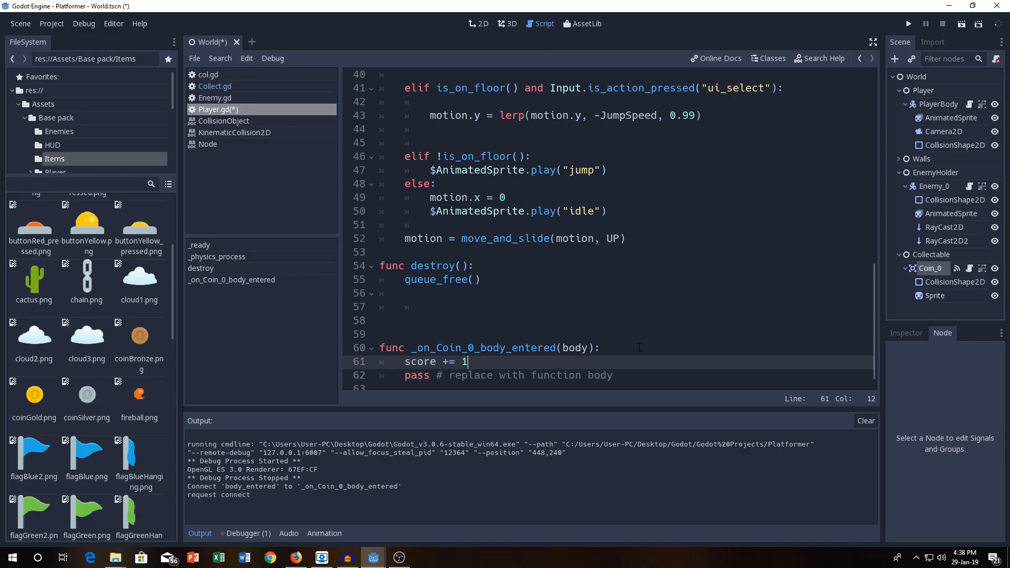
text(print)
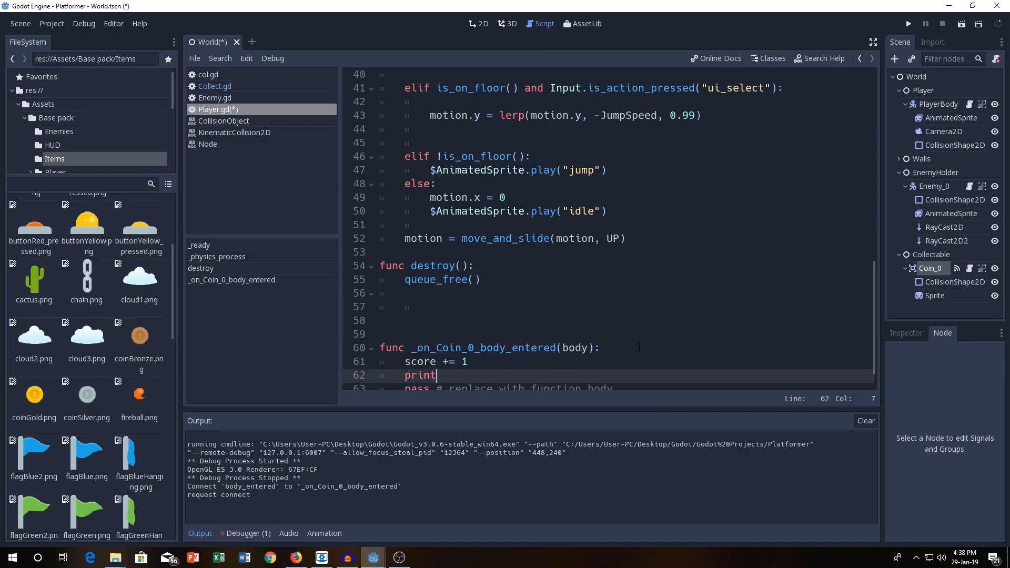
text((score))
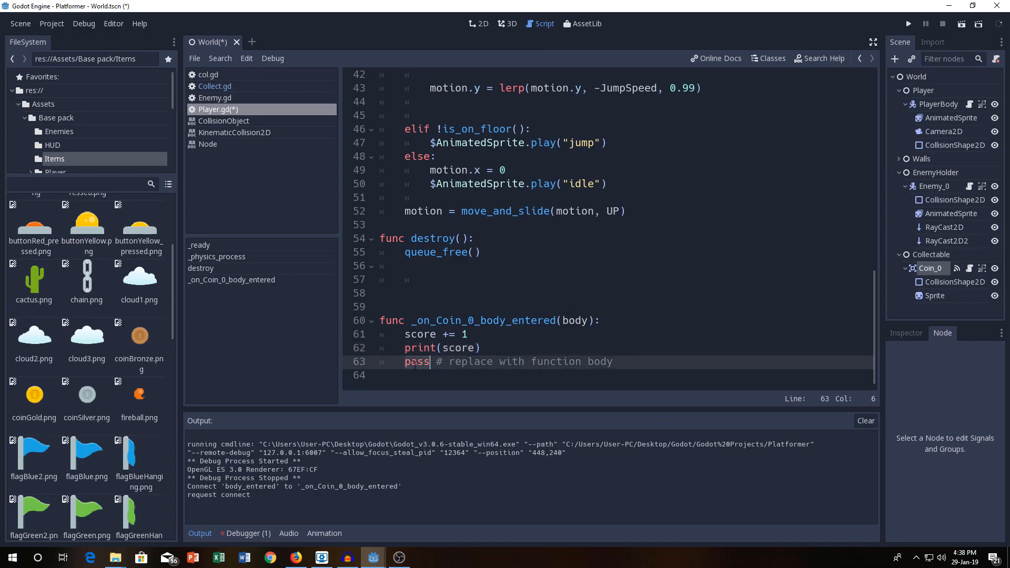
key(ctrl+s)
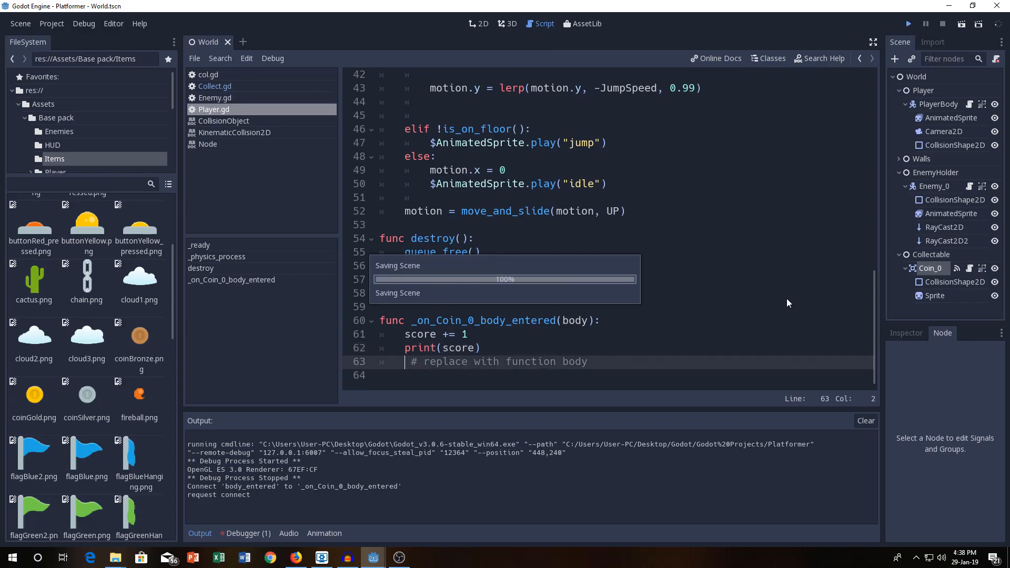
Step: Run the game, see the collected coin print 1 in Output, then stop the run
click(908, 25)
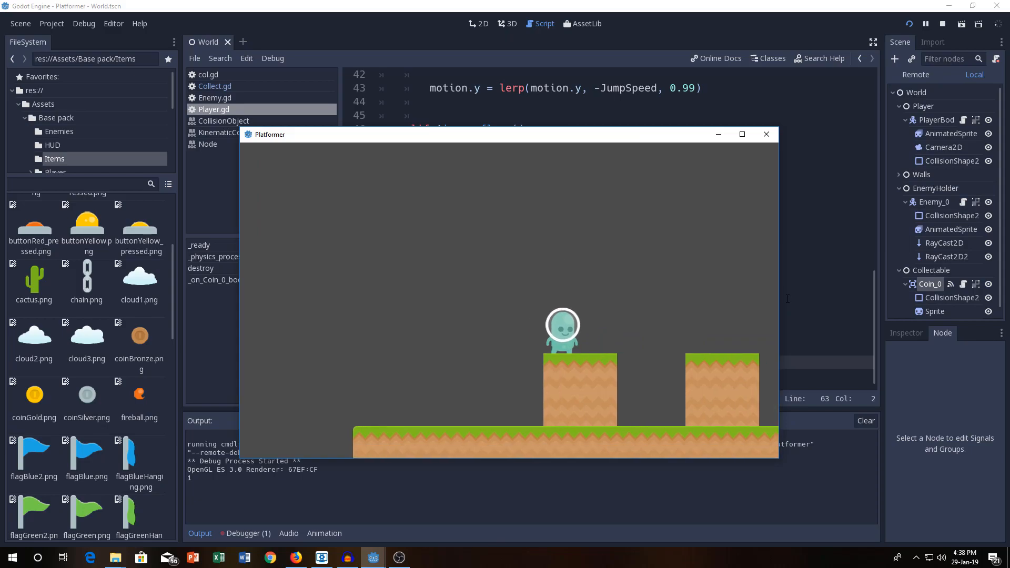
click(766, 134)
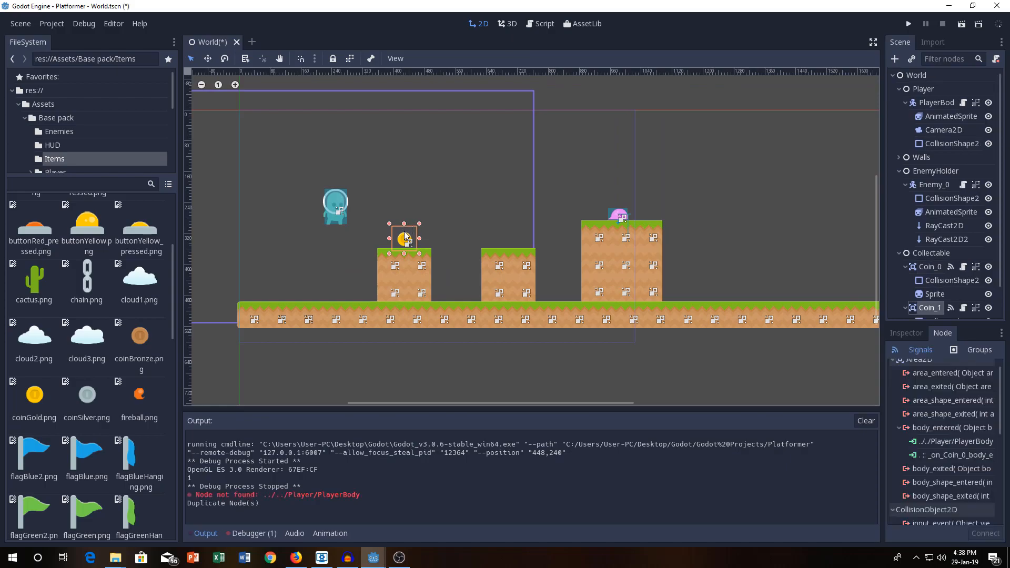
Step: Move a coin copy to the ground between platforms and run the game with three coins
drag(405, 239, 459, 292)
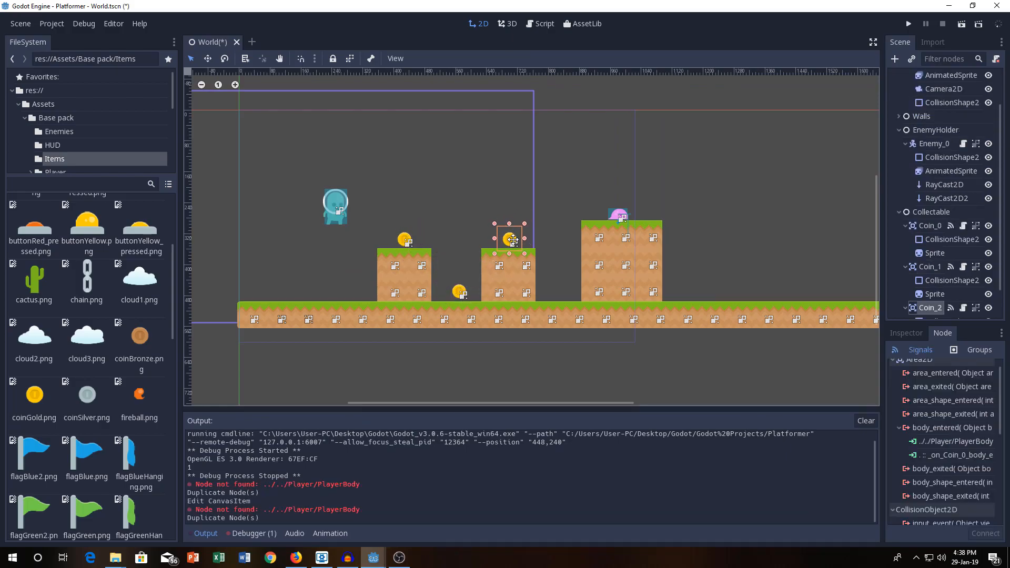
click(908, 24)
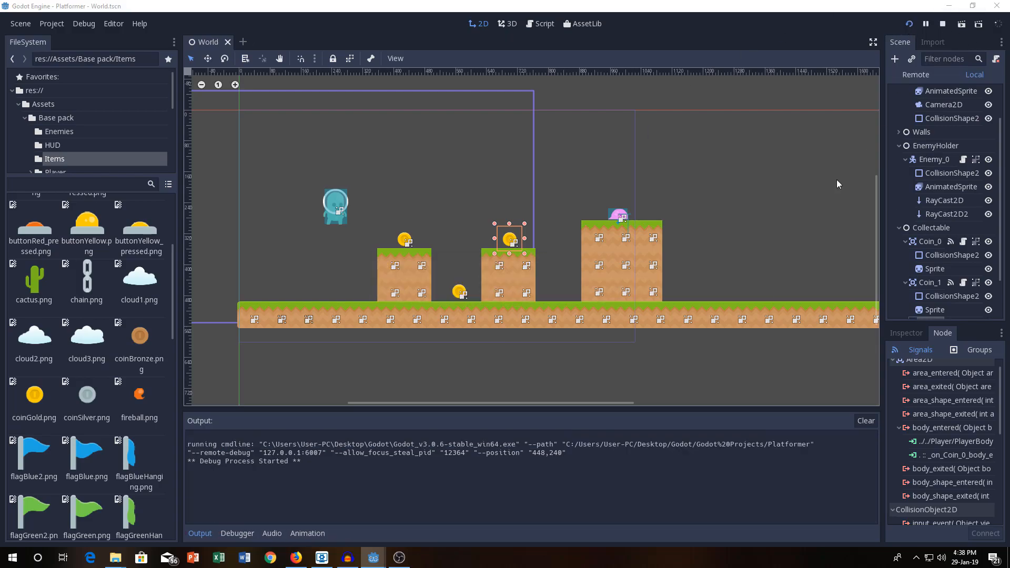